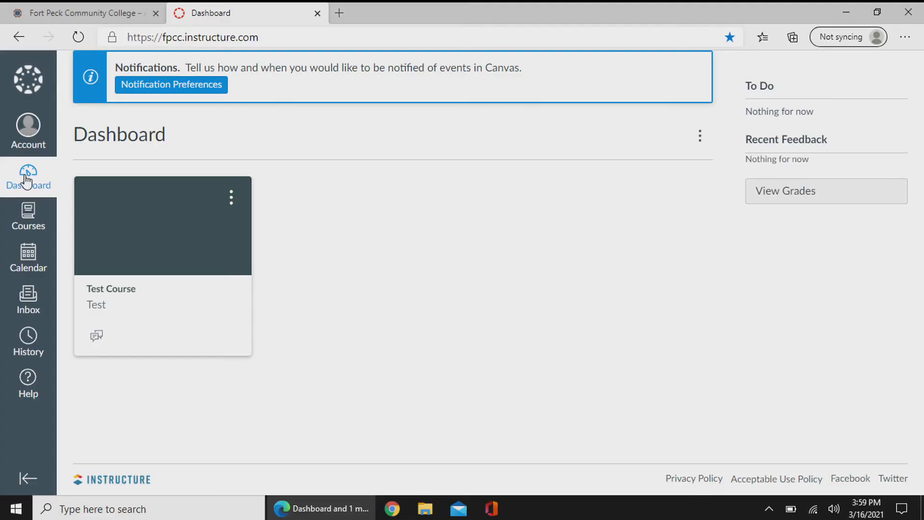
mouse_move(28, 216)
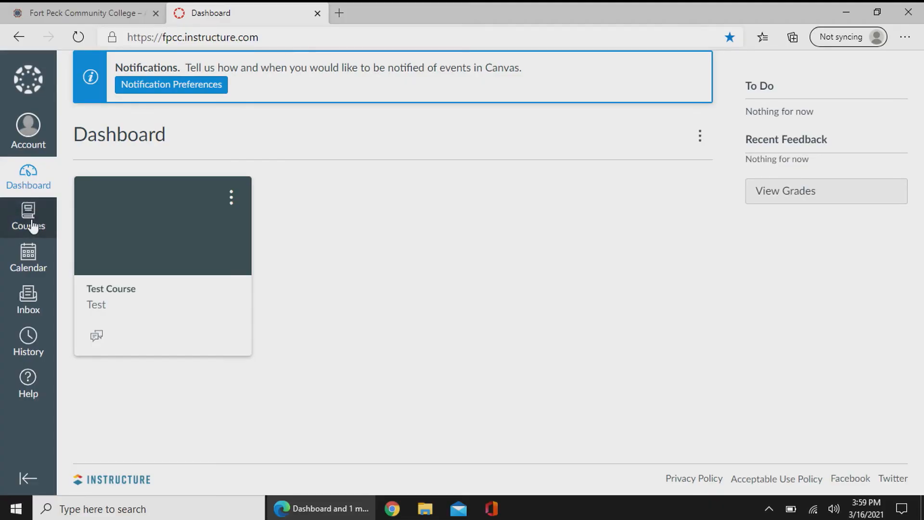
Reach the All Courses page from the sidebar's Courses menu, showing Test Course as Student
click(28, 217)
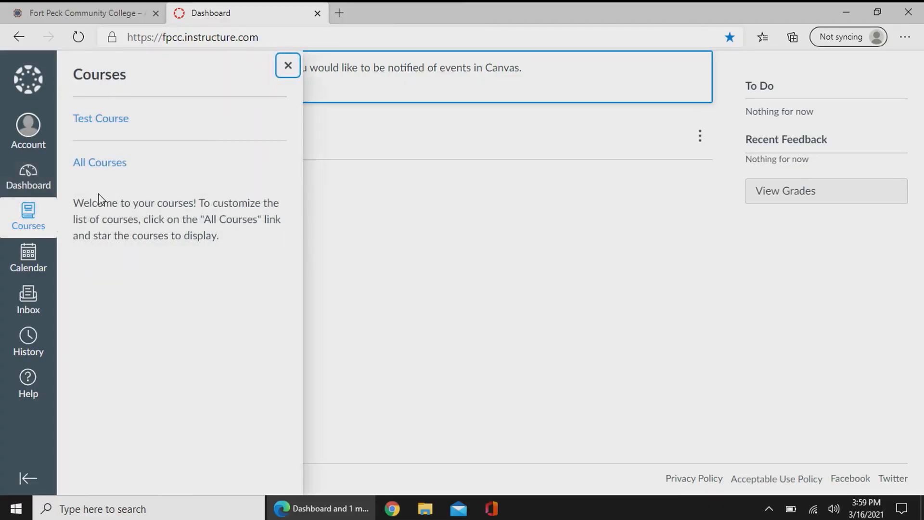
click(99, 161)
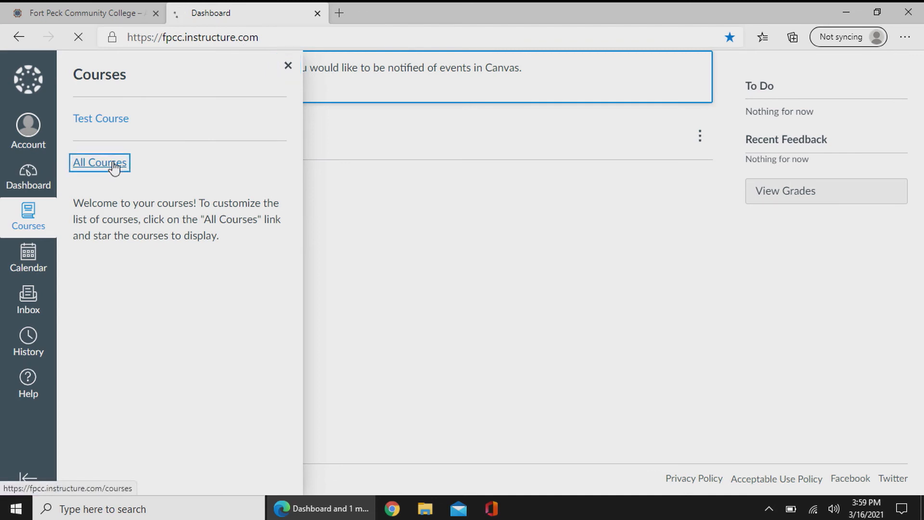
click(99, 162)
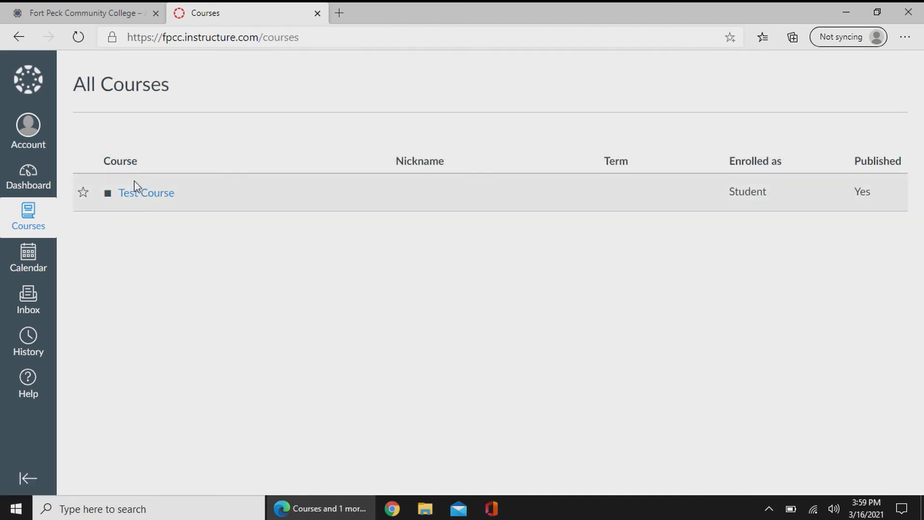